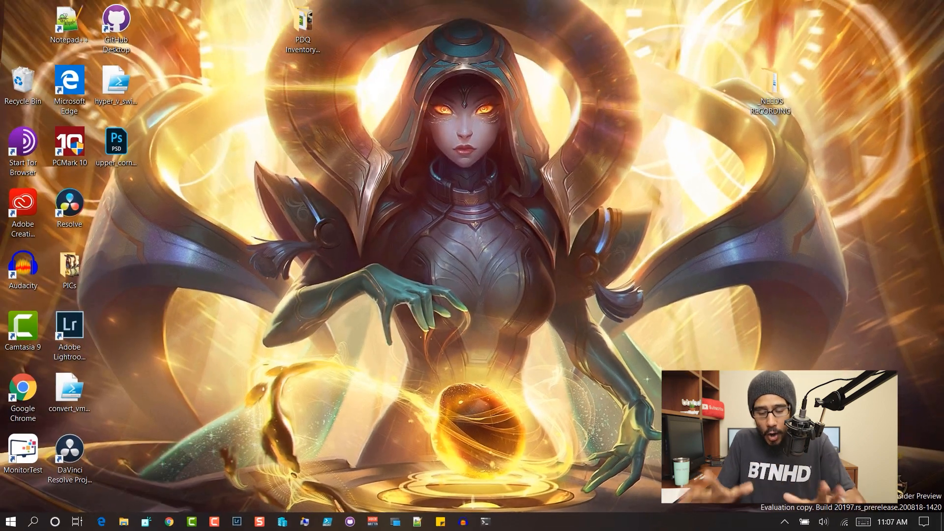
# Launch Device Manager from the Start button's right-click menu.
pyautogui.click(10, 521)
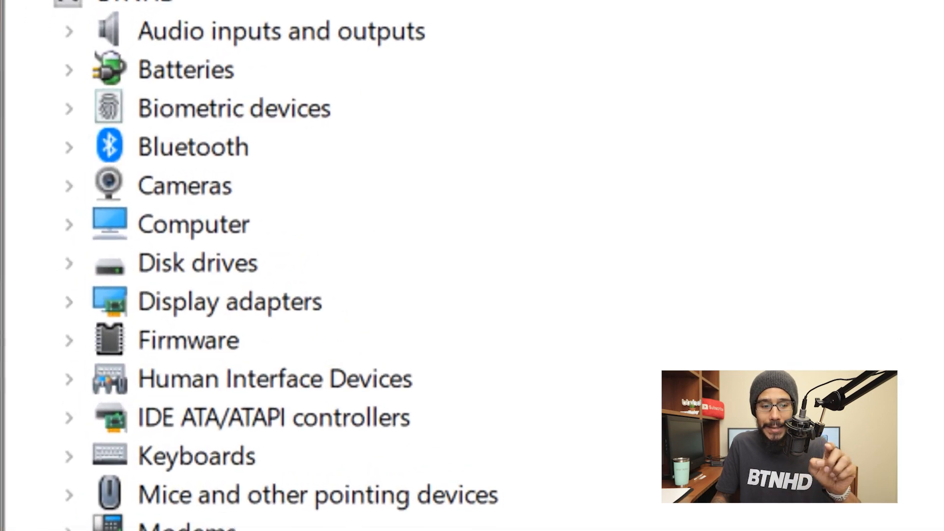
# Expand Disk drives and open Properties for SanDisk Ultra USB 3.0 USB Device.
pyautogui.click(197, 262)
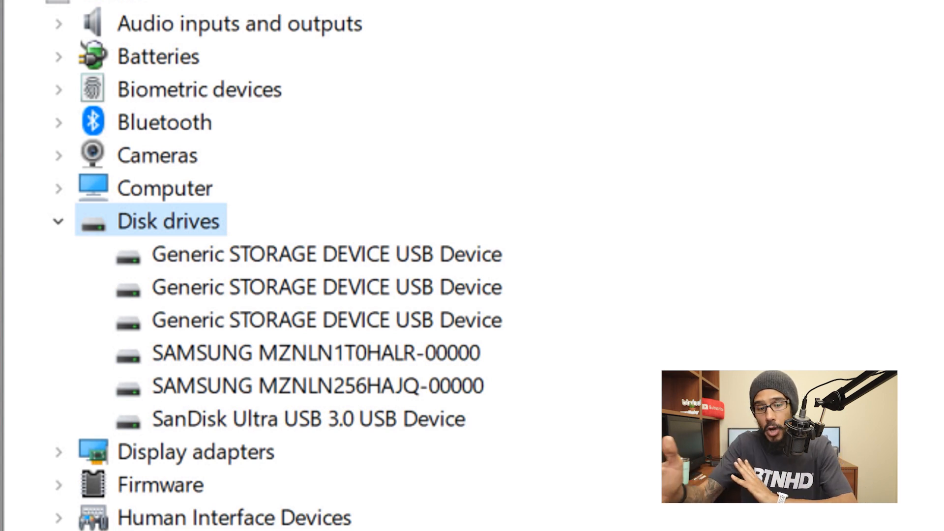
pyautogui.click(307, 418)
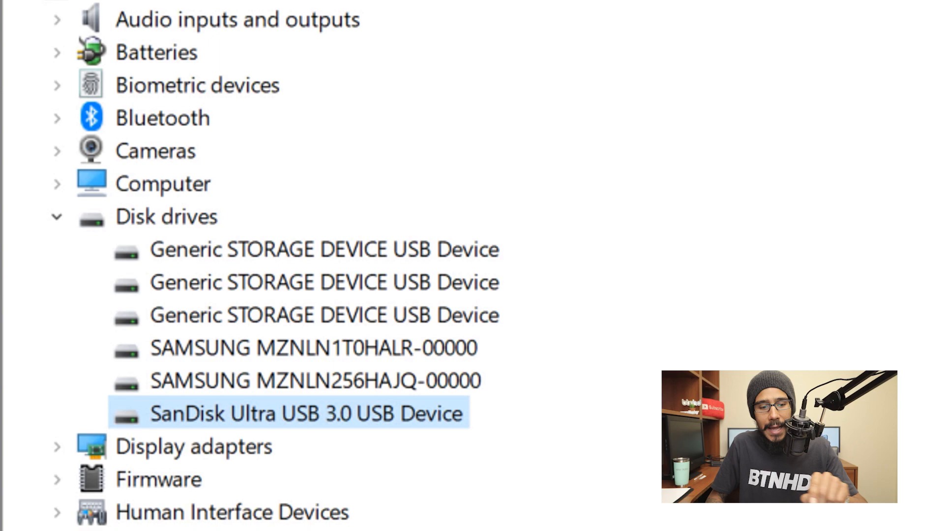
pyautogui.doubleClick(306, 414)
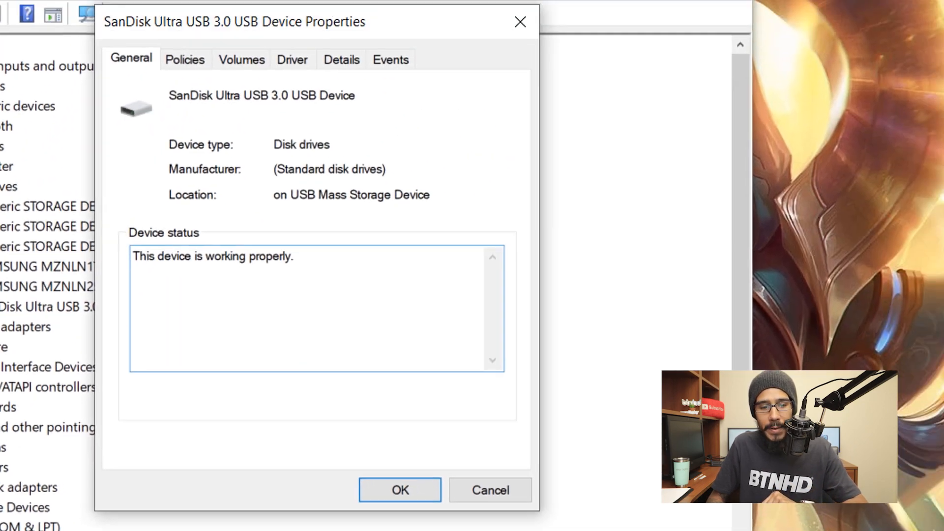